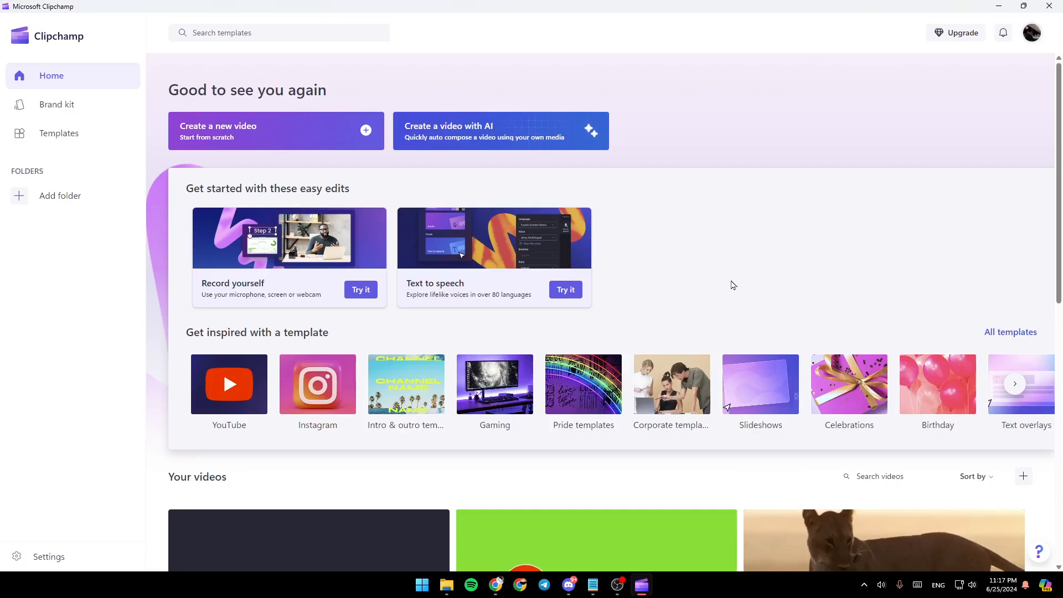
mouse_move(367, 160)
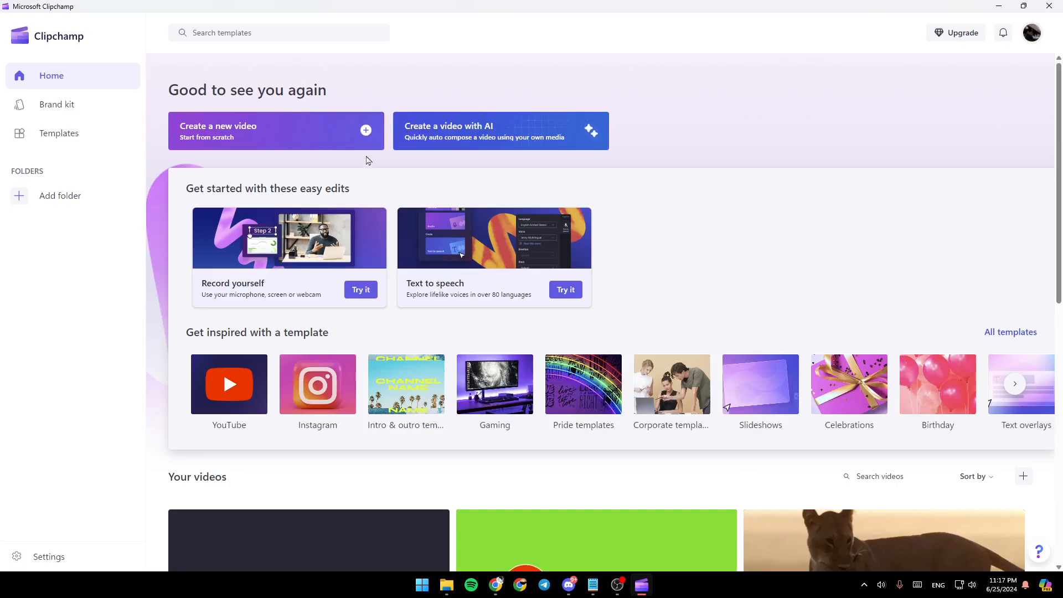
mouse_move(519, 190)
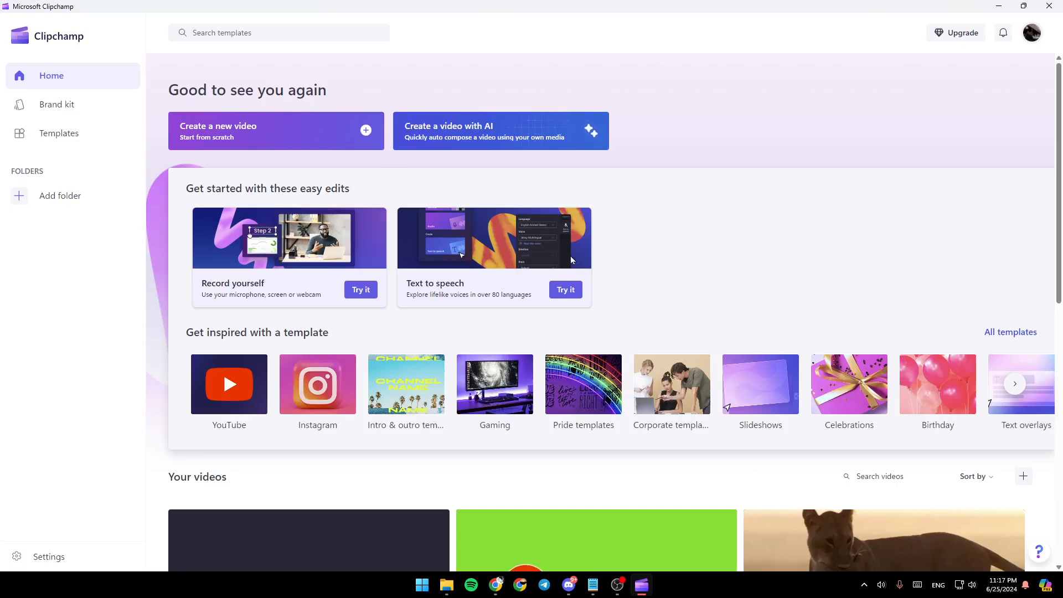
mouse_move(621, 213)
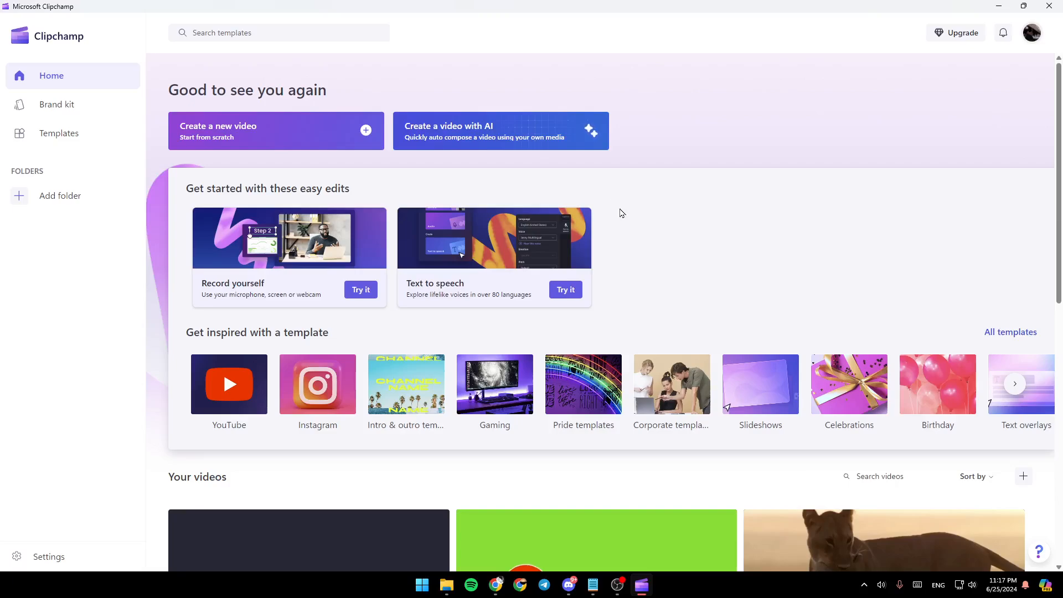
mouse_move(768, 258)
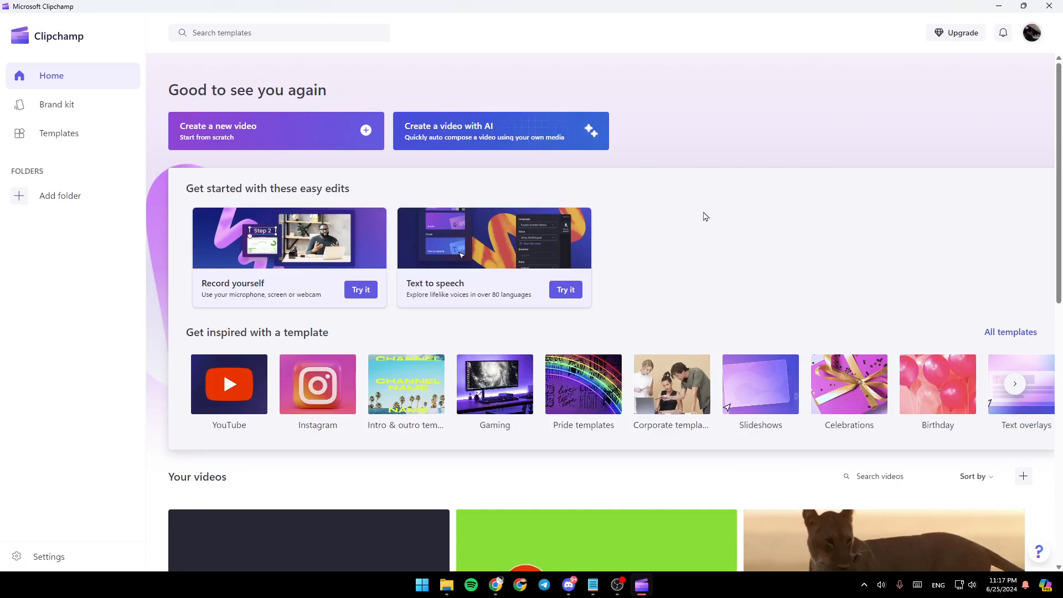
mouse_move(746, 226)
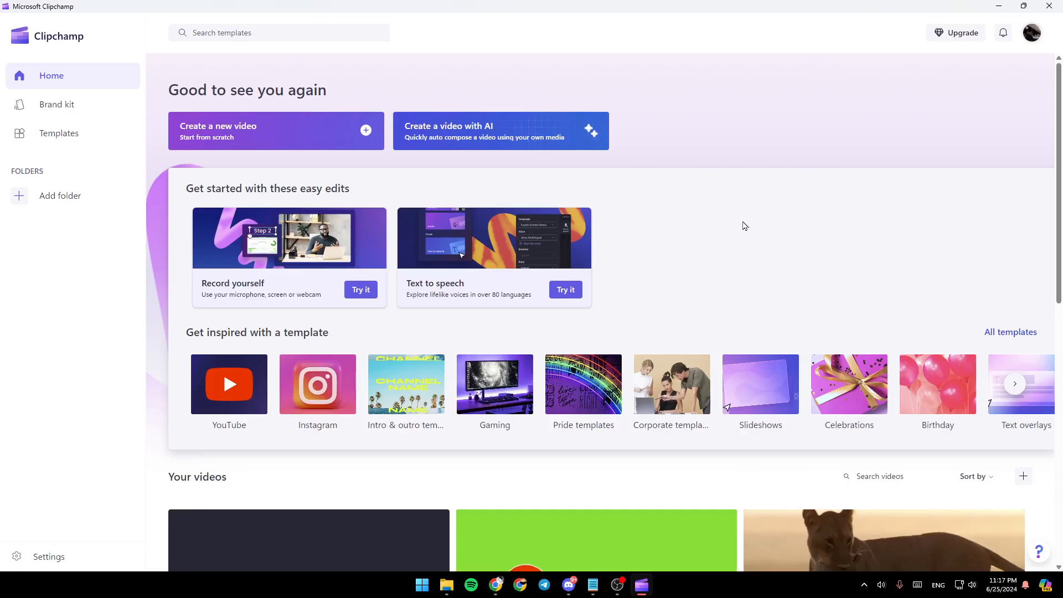
mouse_move(84, 47)
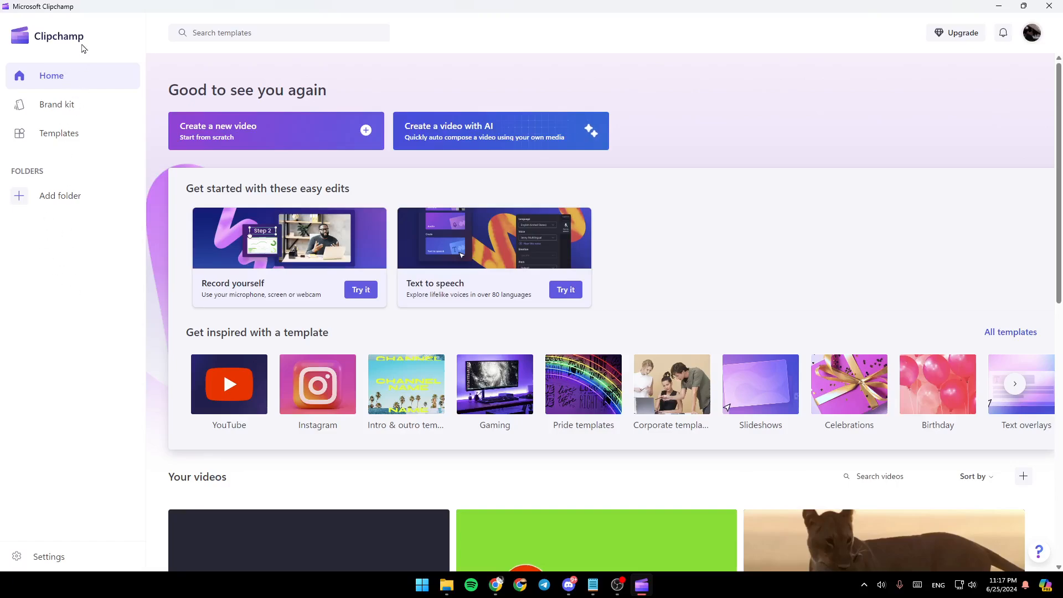
mouse_move(45, 80)
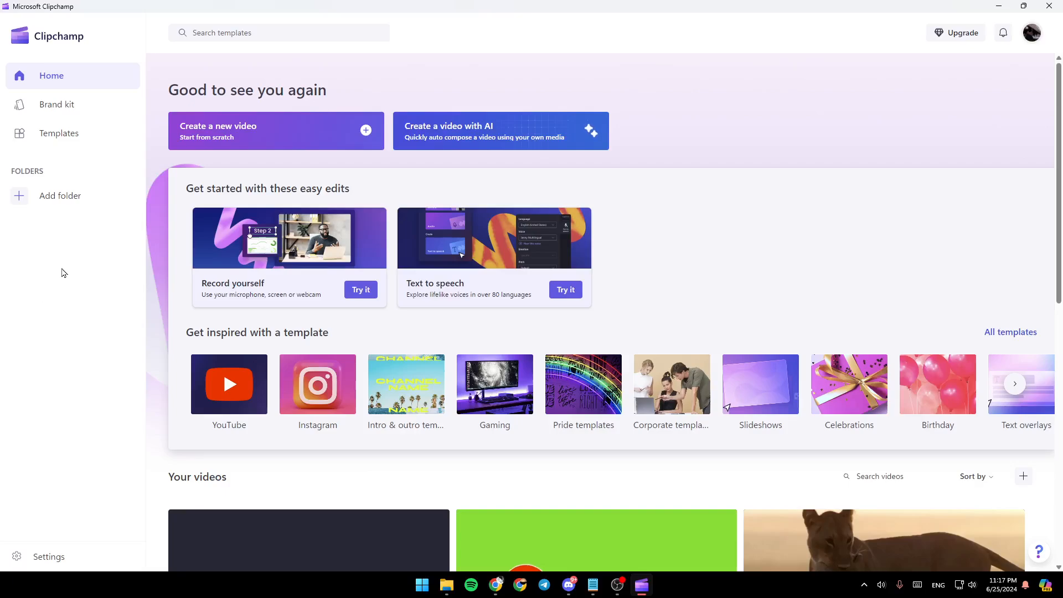
mouse_move(322, 132)
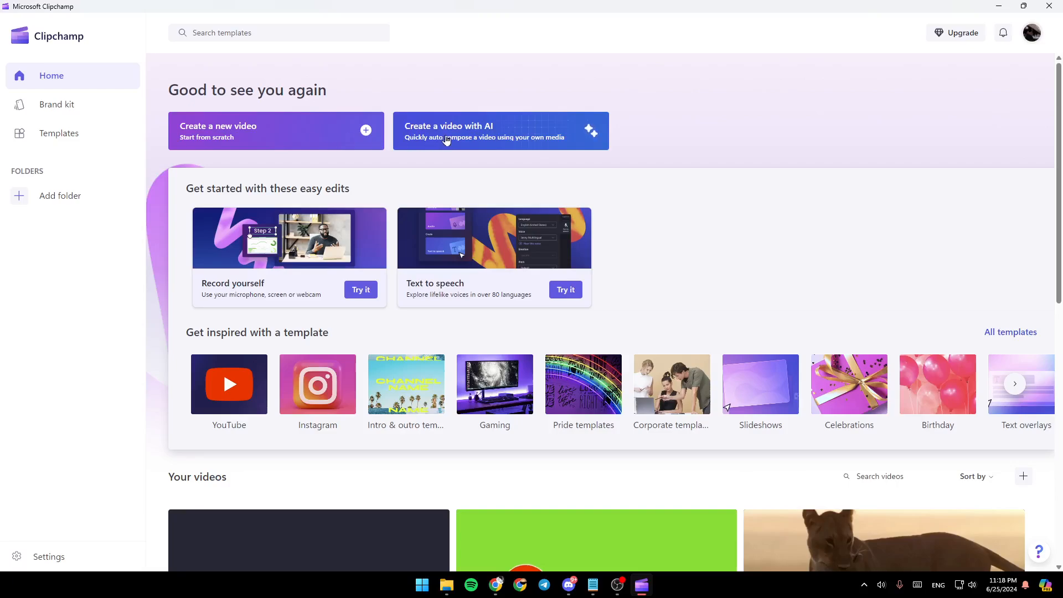
mouse_move(356, 130)
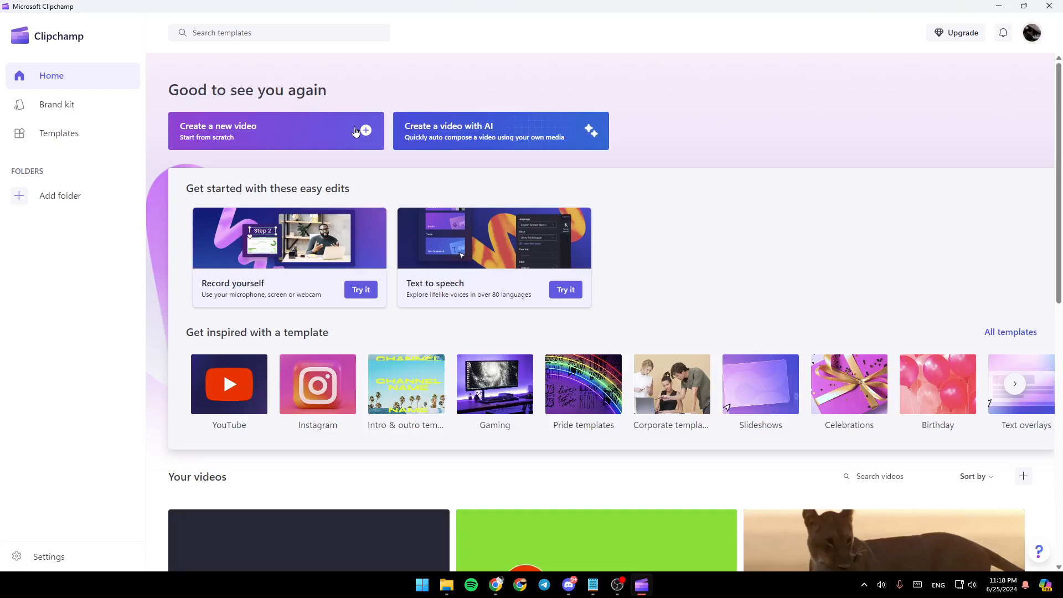
- Start a new video project and import the nature MP4 from Downloads into the media library
click(276, 131)
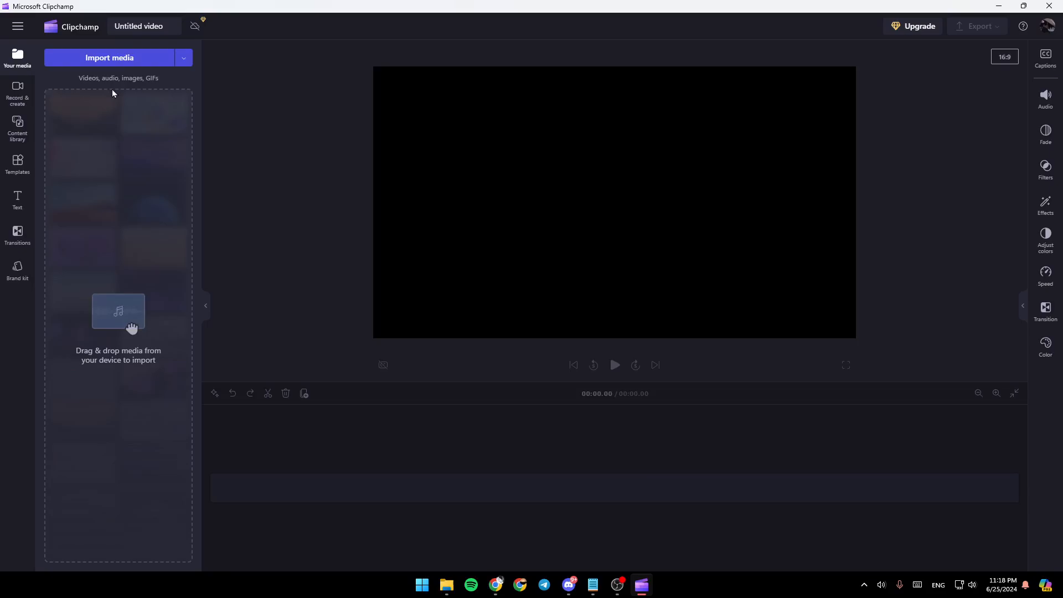
click(109, 58)
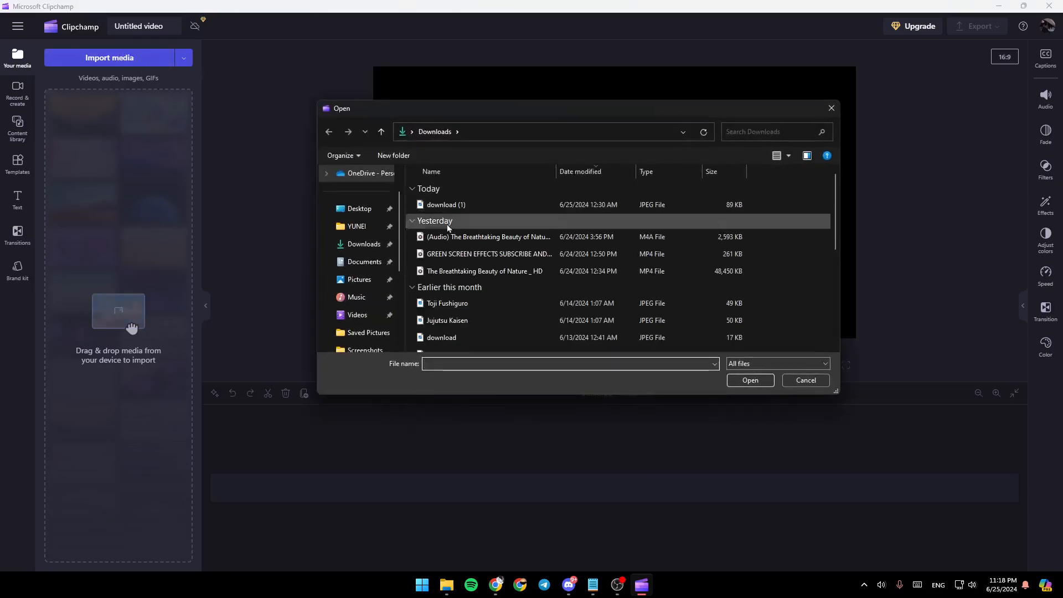
double_click(485, 271)
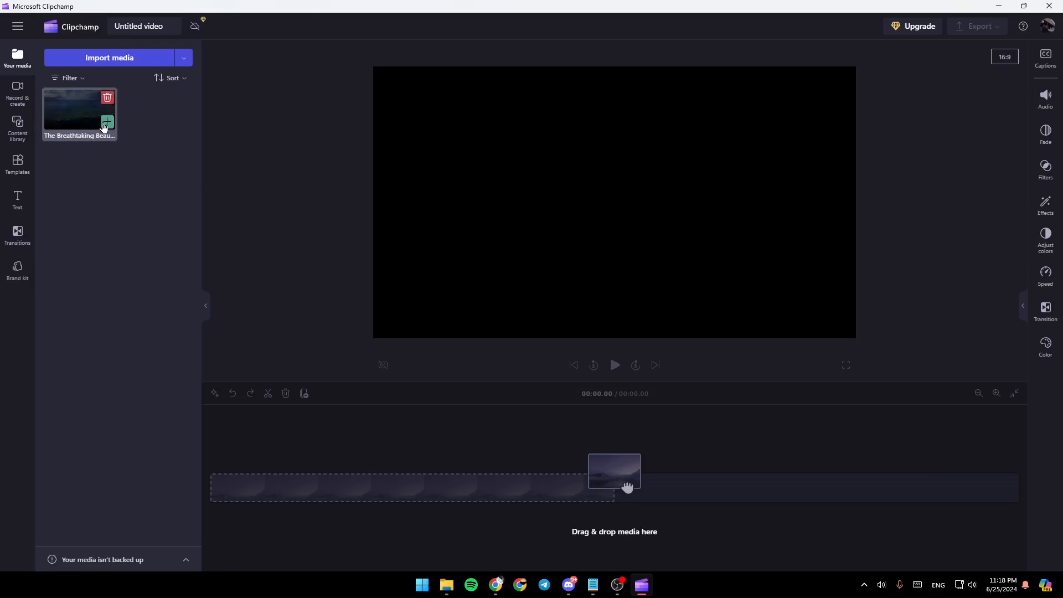
mouse_move(107, 122)
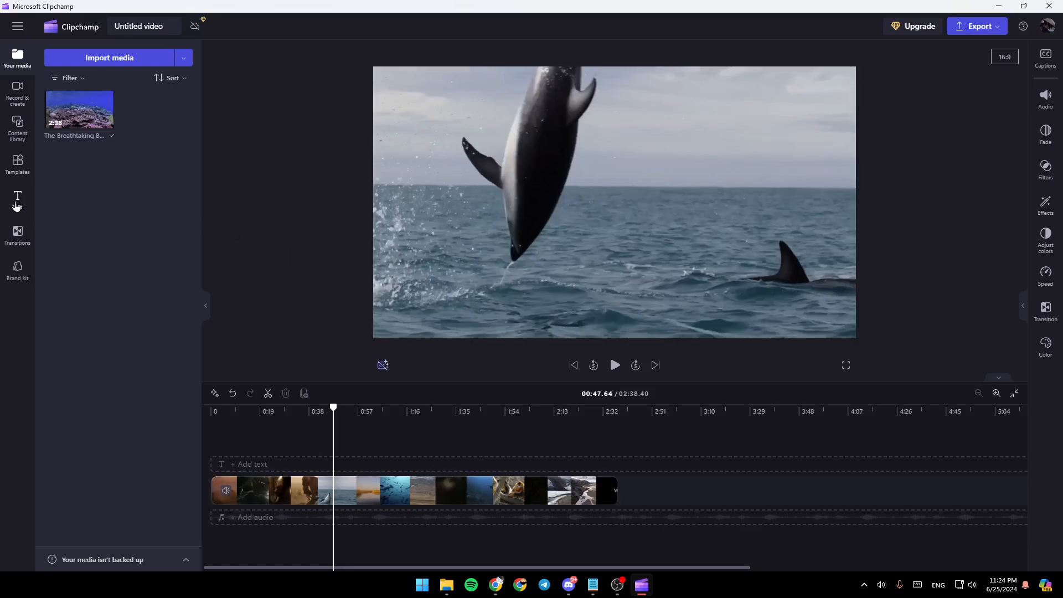
- Add the plain Text title template over the clip and lengthen it along the timeline
click(17, 200)
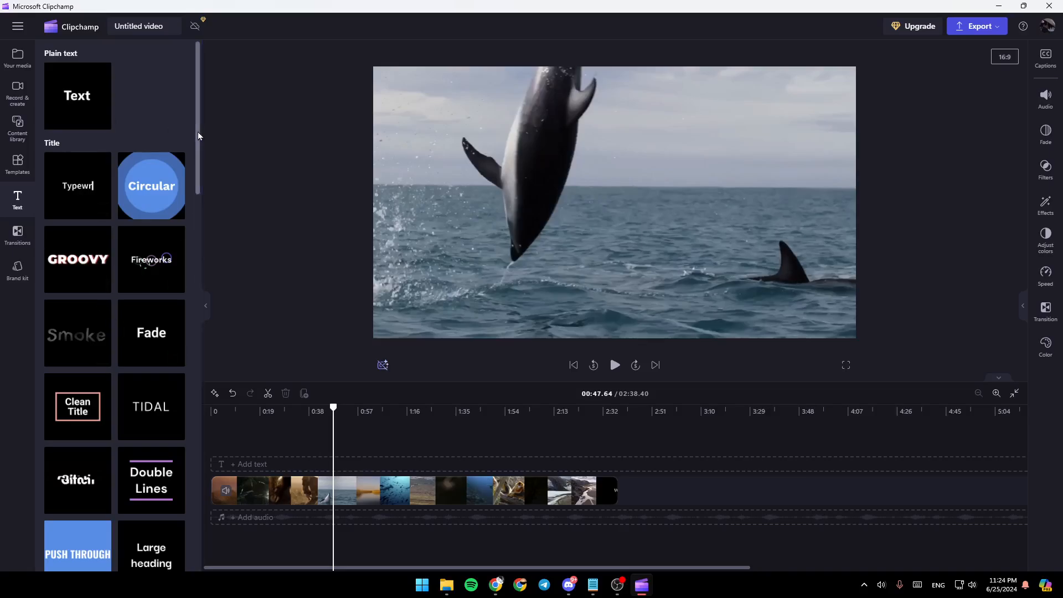
scroll(down, 3)
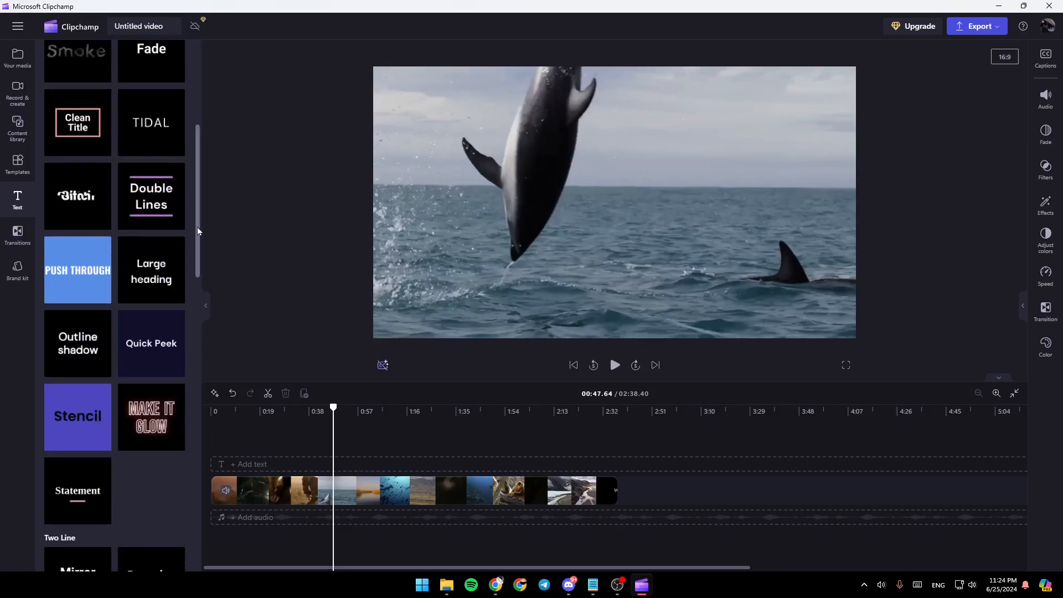
scroll(down, 3)
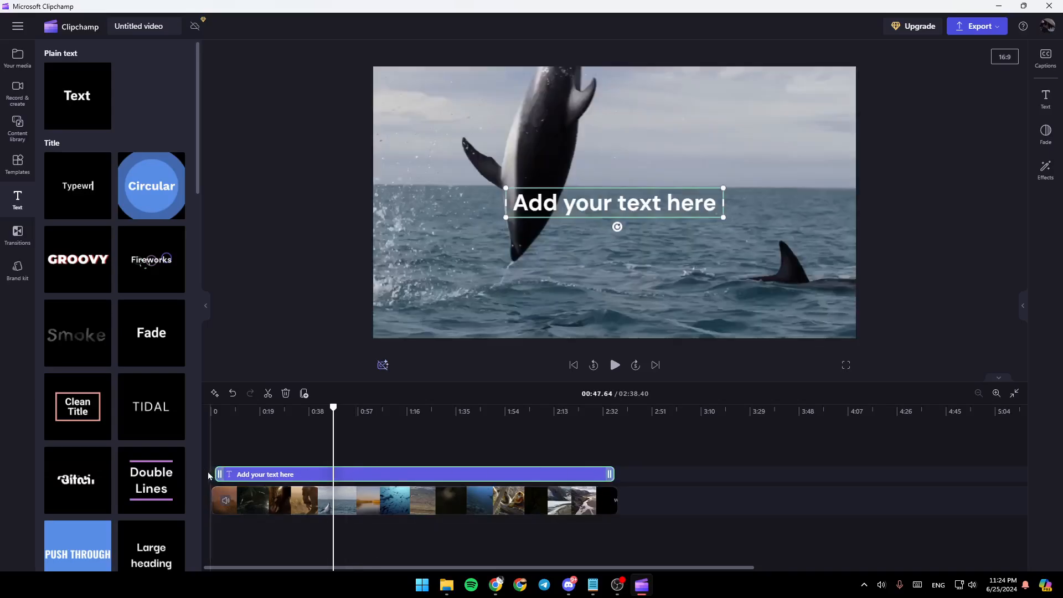
drag(609, 474, 620, 475)
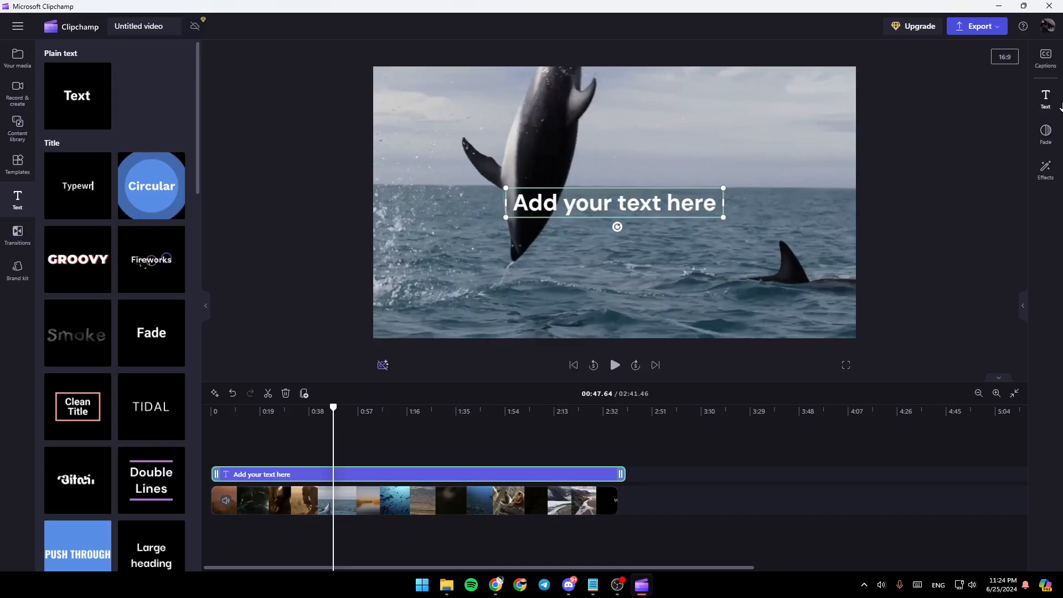
- Replace the title's placeholder wording with 'tutorial'
click(1045, 95)
text(t)
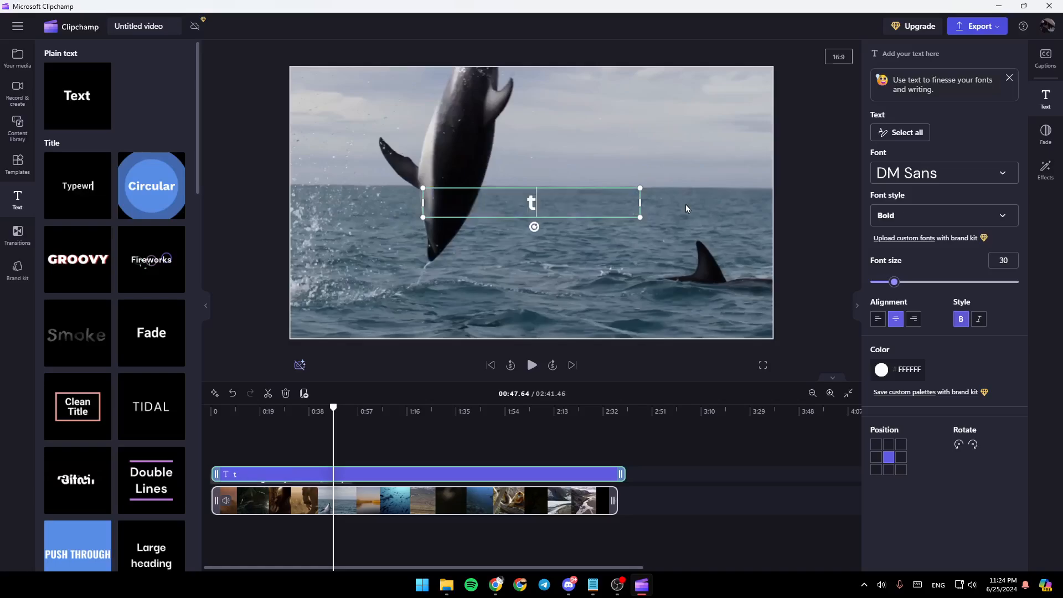
text(utorial)
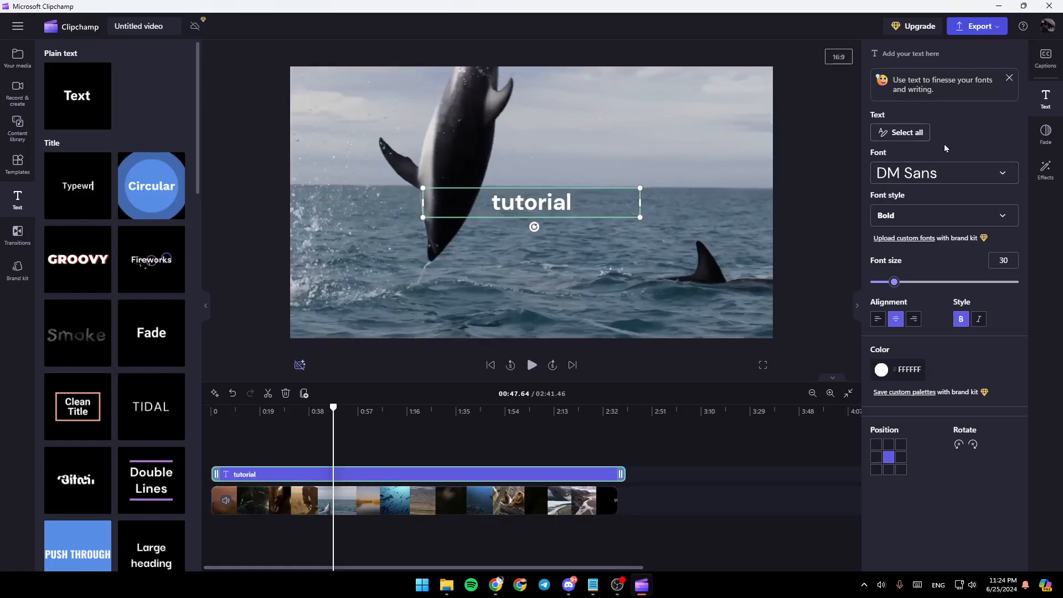
- Set the title font to Permanent Marker after trying Sue Ellen Francisco
click(941, 172)
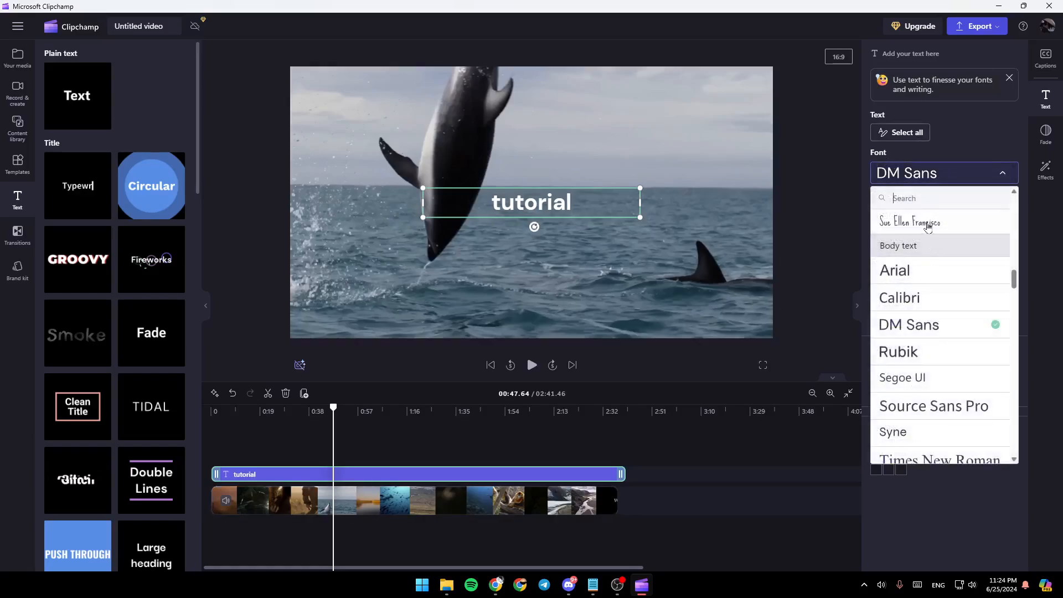
click(911, 221)
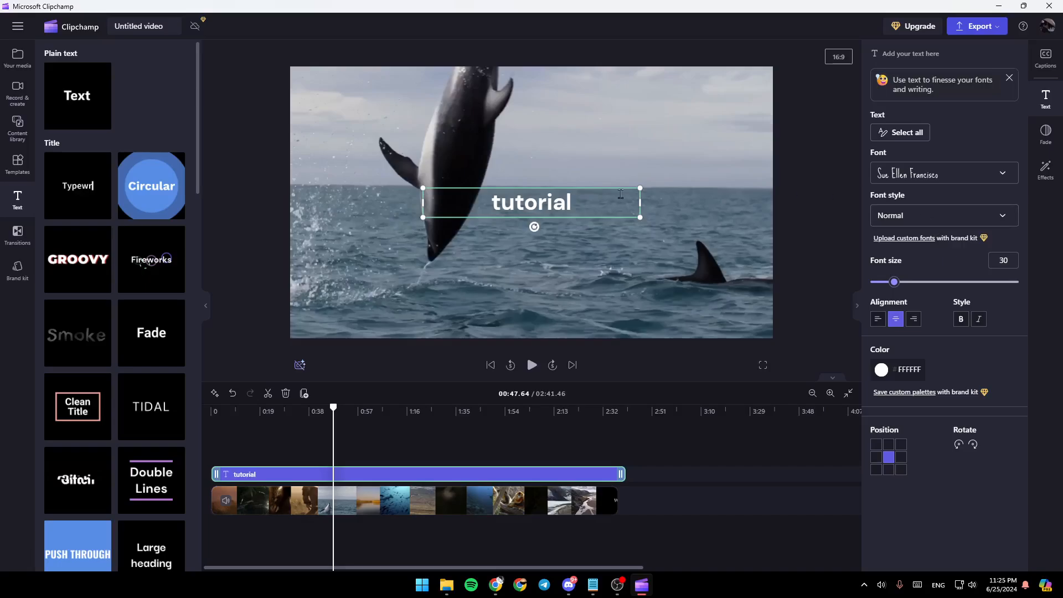
click(943, 172)
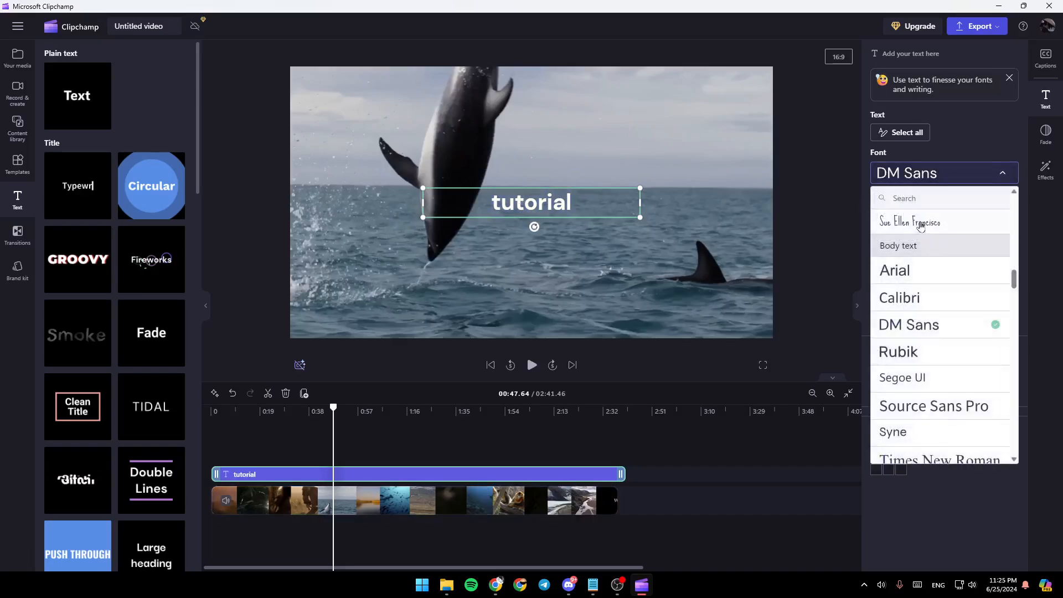
click(911, 221)
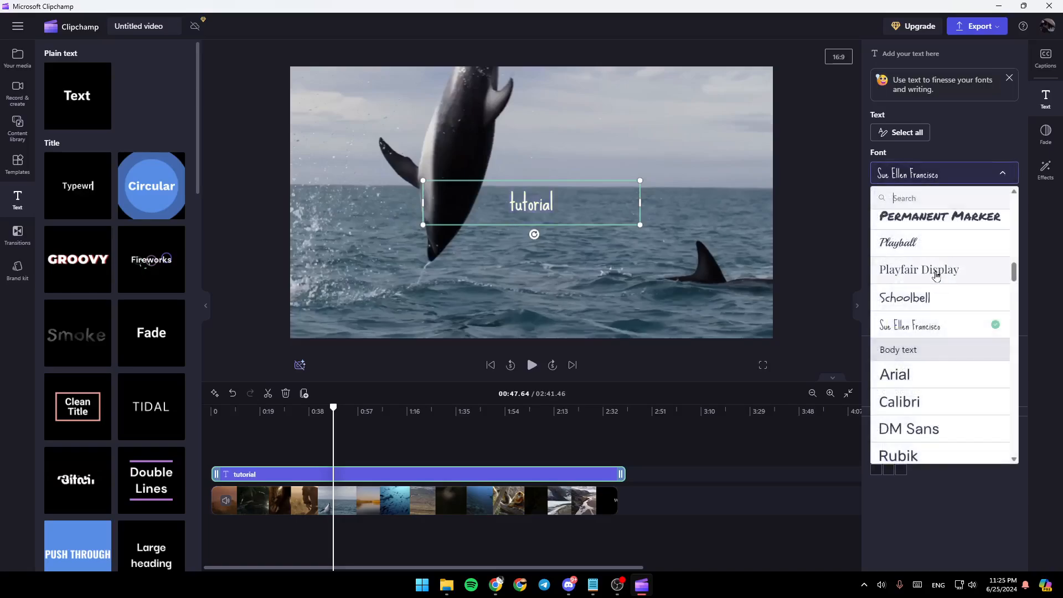
click(940, 216)
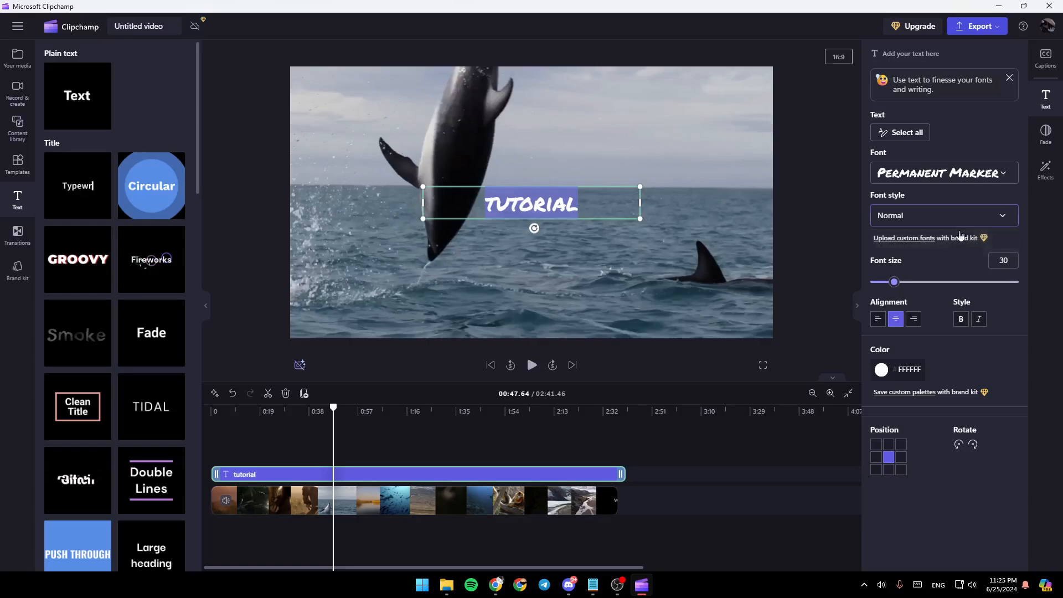
- Enlarge the title to font size 47, make it italic, and deselect it
drag(895, 281, 912, 281)
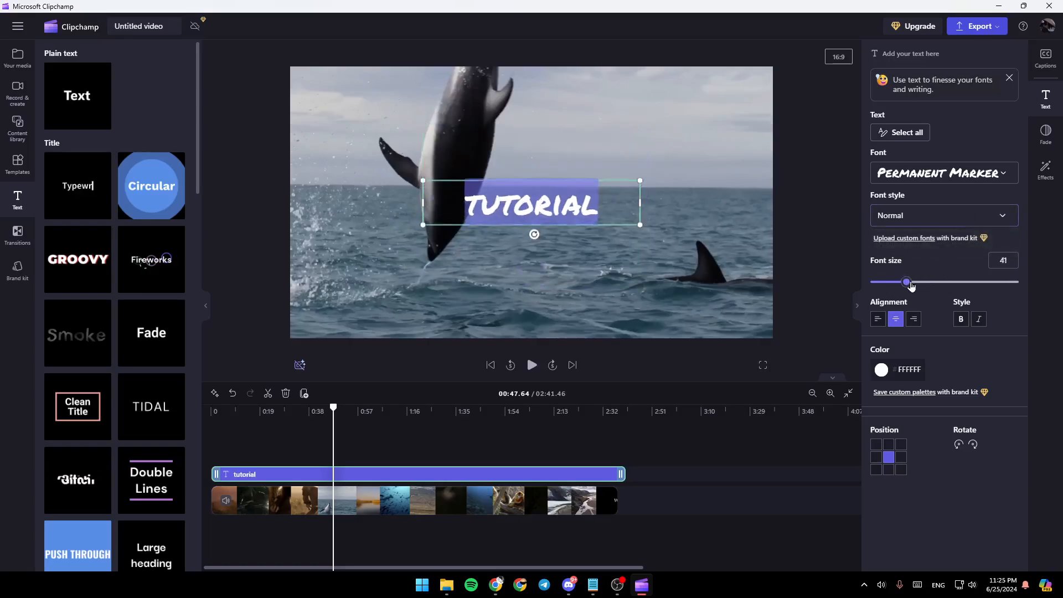
drag(908, 283, 914, 282)
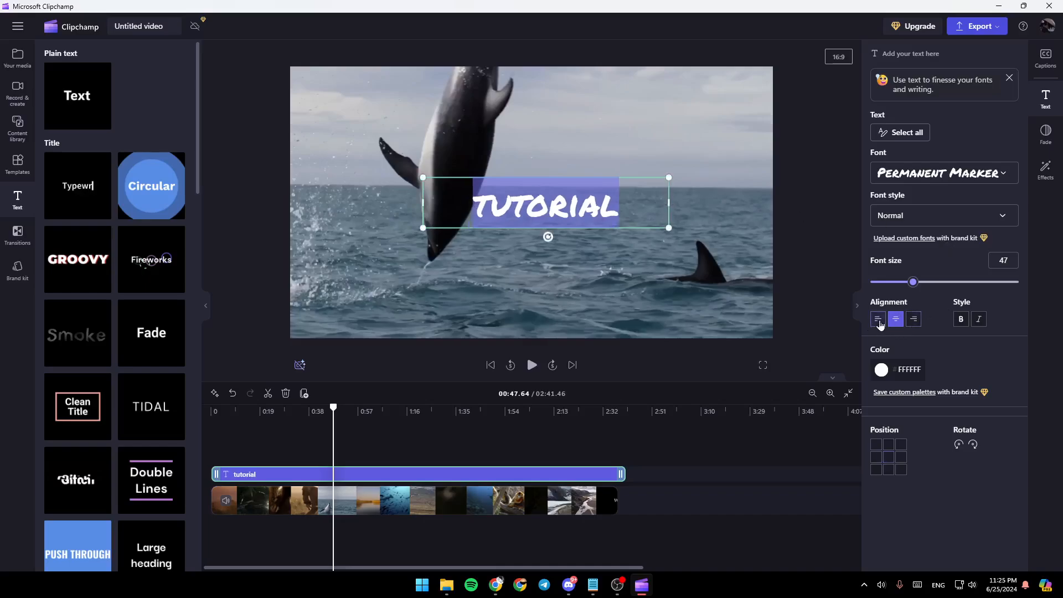
click(877, 319)
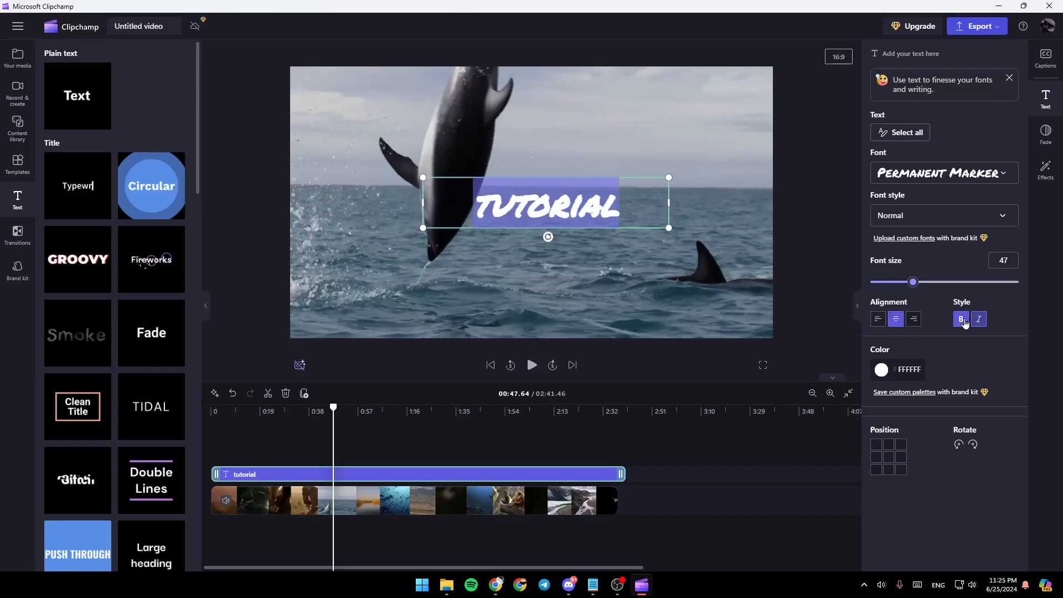
click(978, 319)
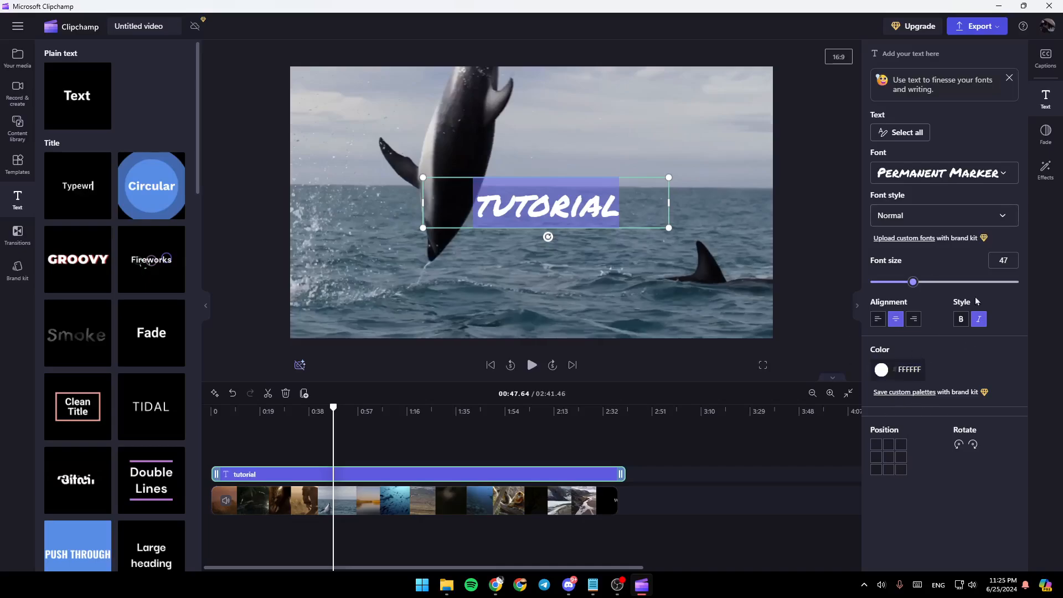
mouse_move(870, 298)
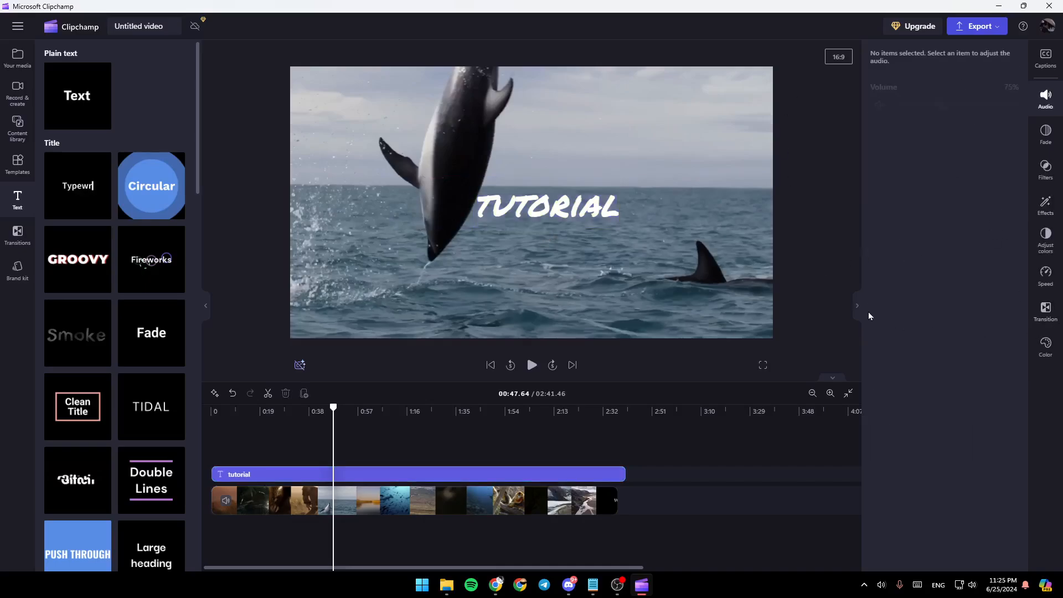
click(858, 306)
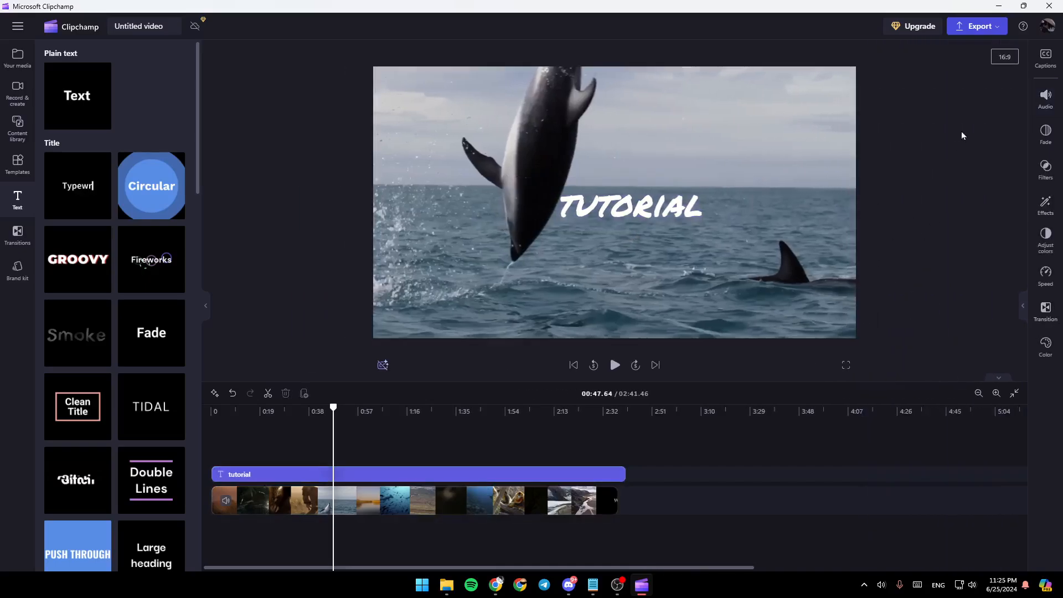